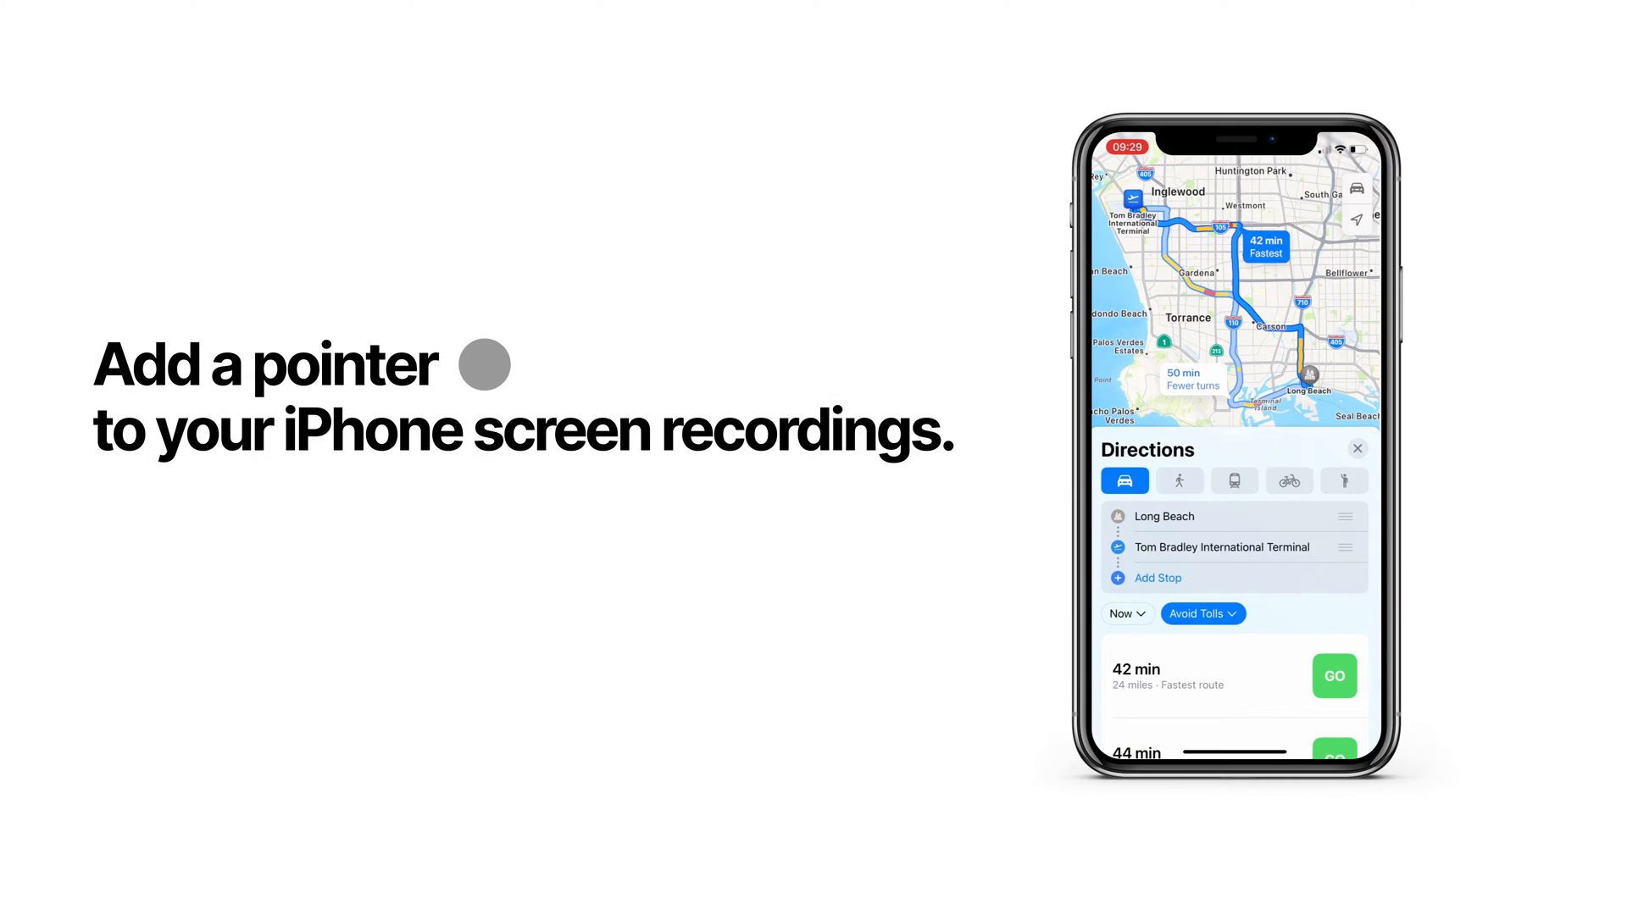
mouse_move(314, 435)
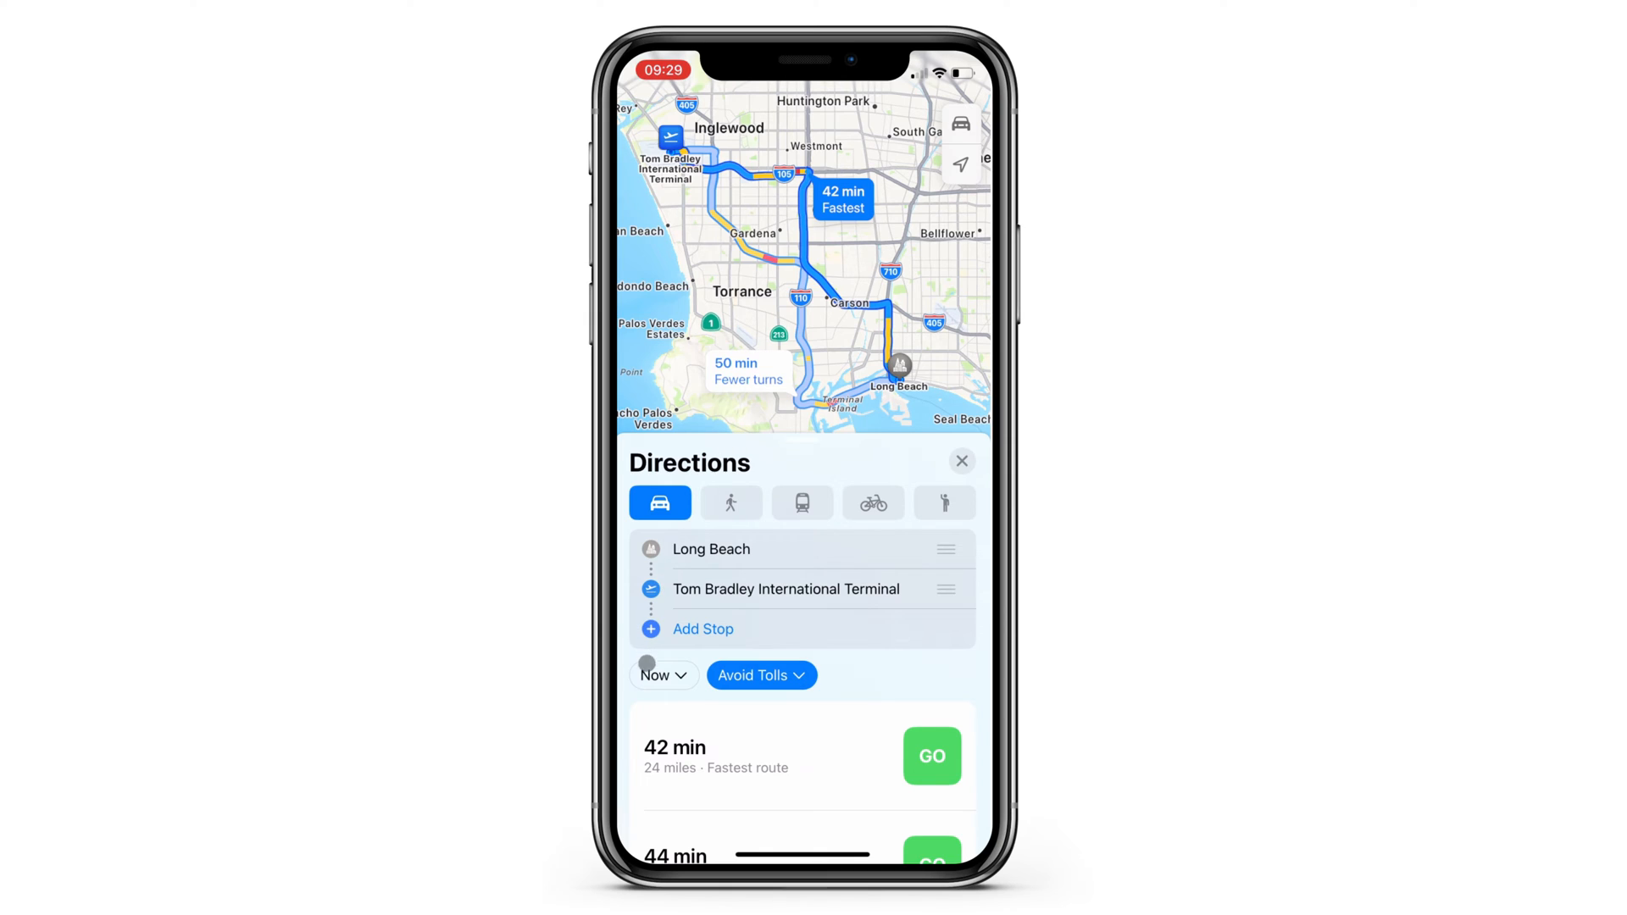
Switch the Long Beach-to-airport drive timing from leaving Now to Arrive by
click(659, 676)
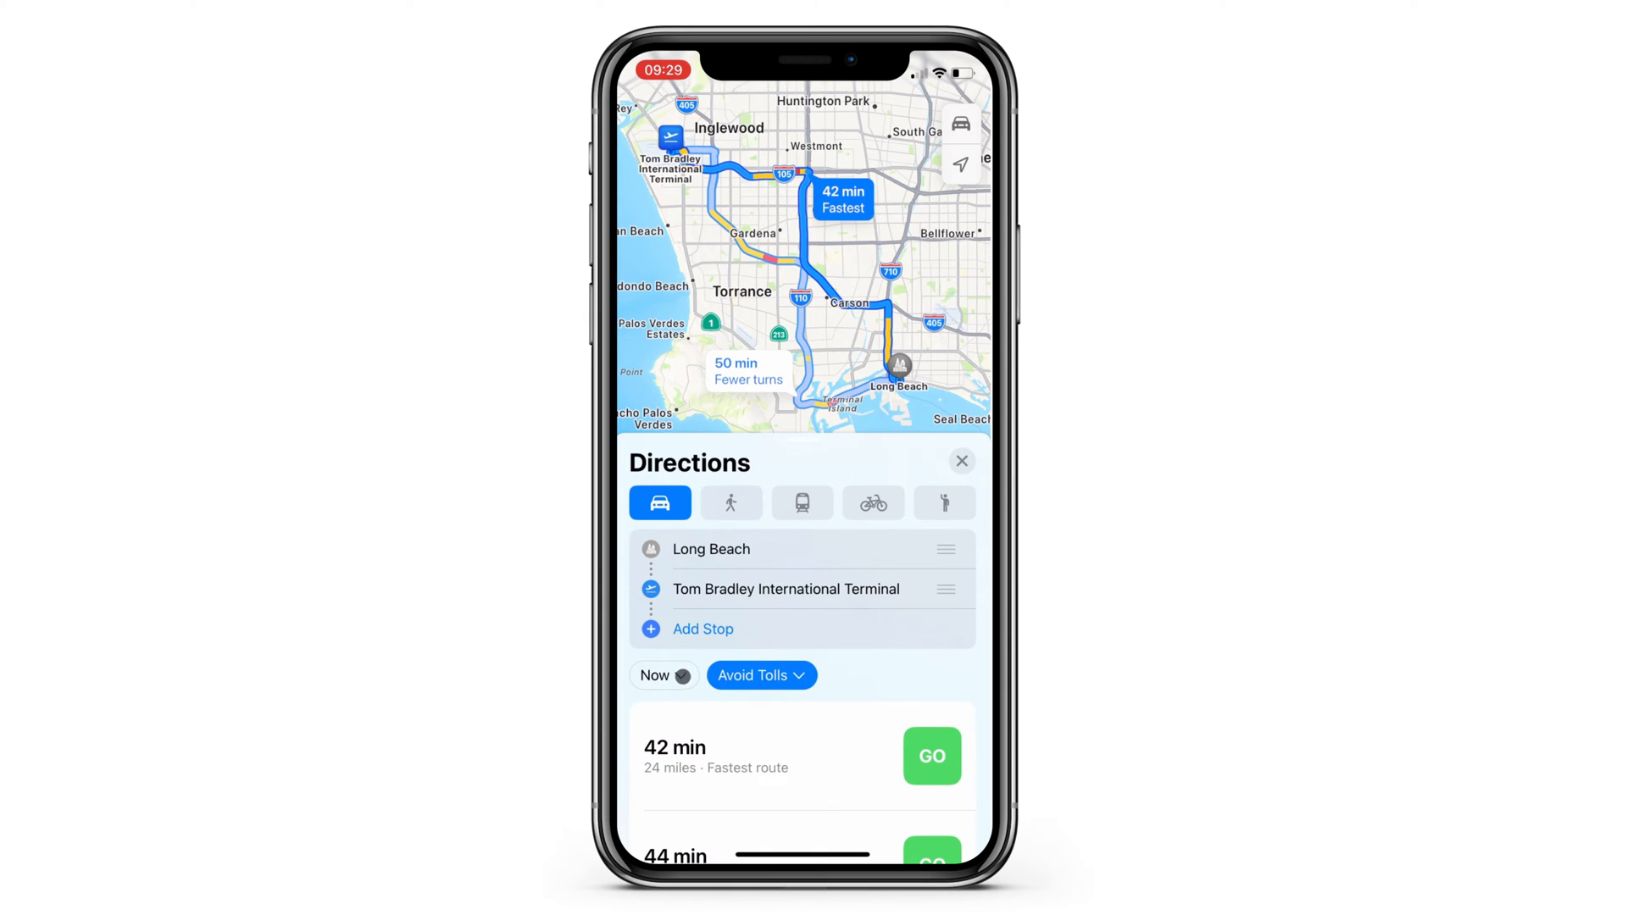
click(662, 676)
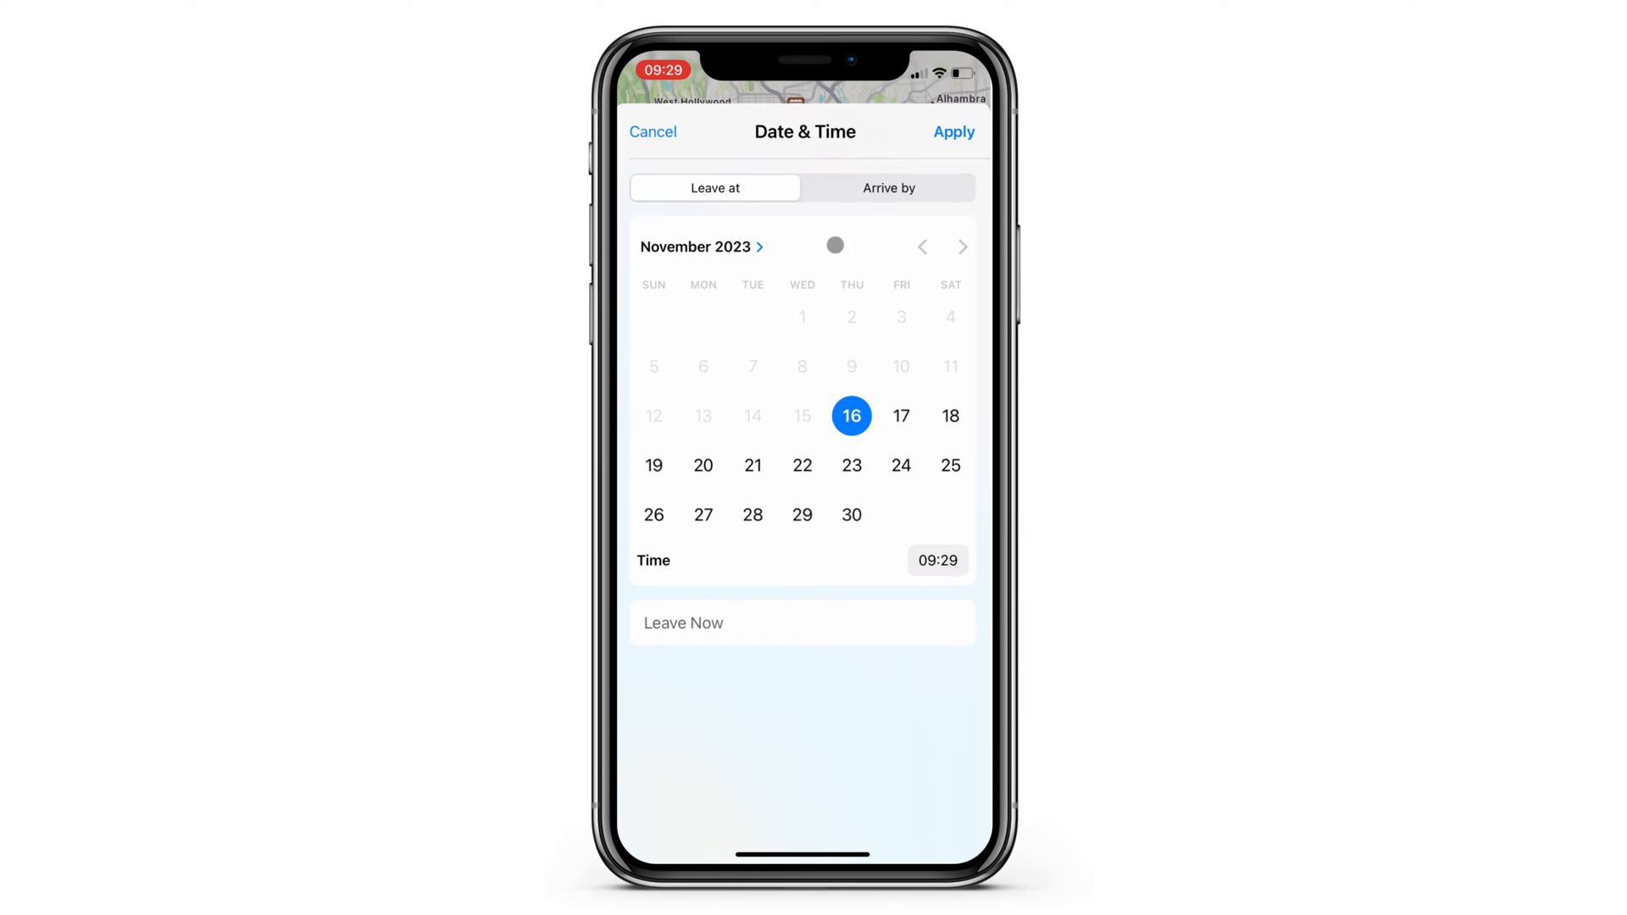
click(888, 188)
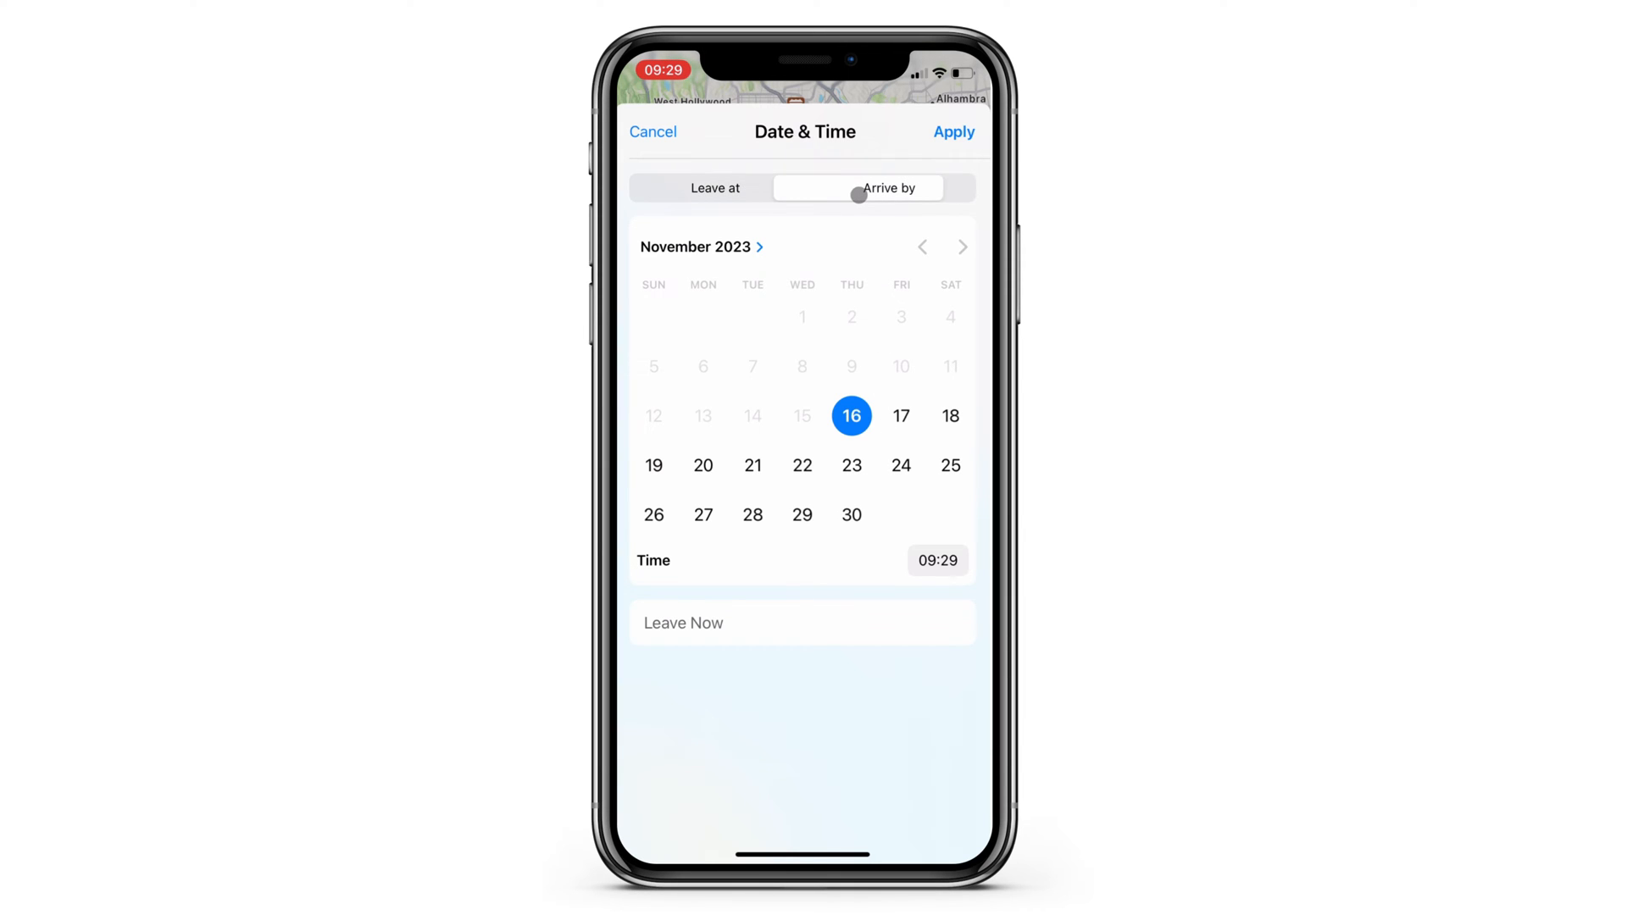
click(714, 189)
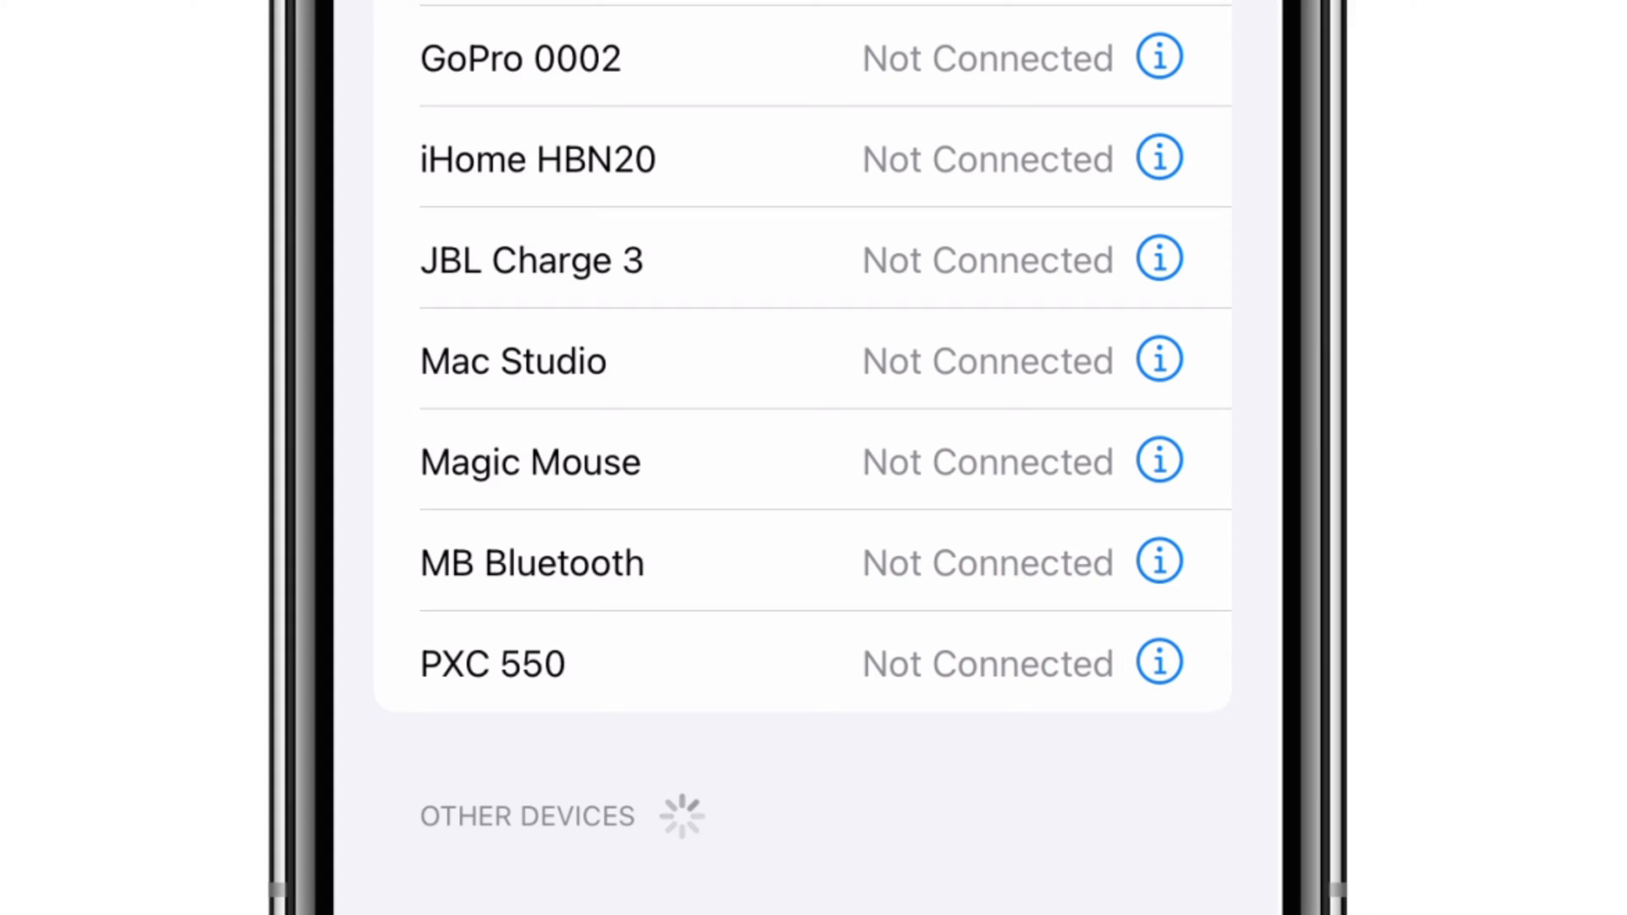
Connect the Magic Mouse under My Devices in Bluetooth
click(529, 461)
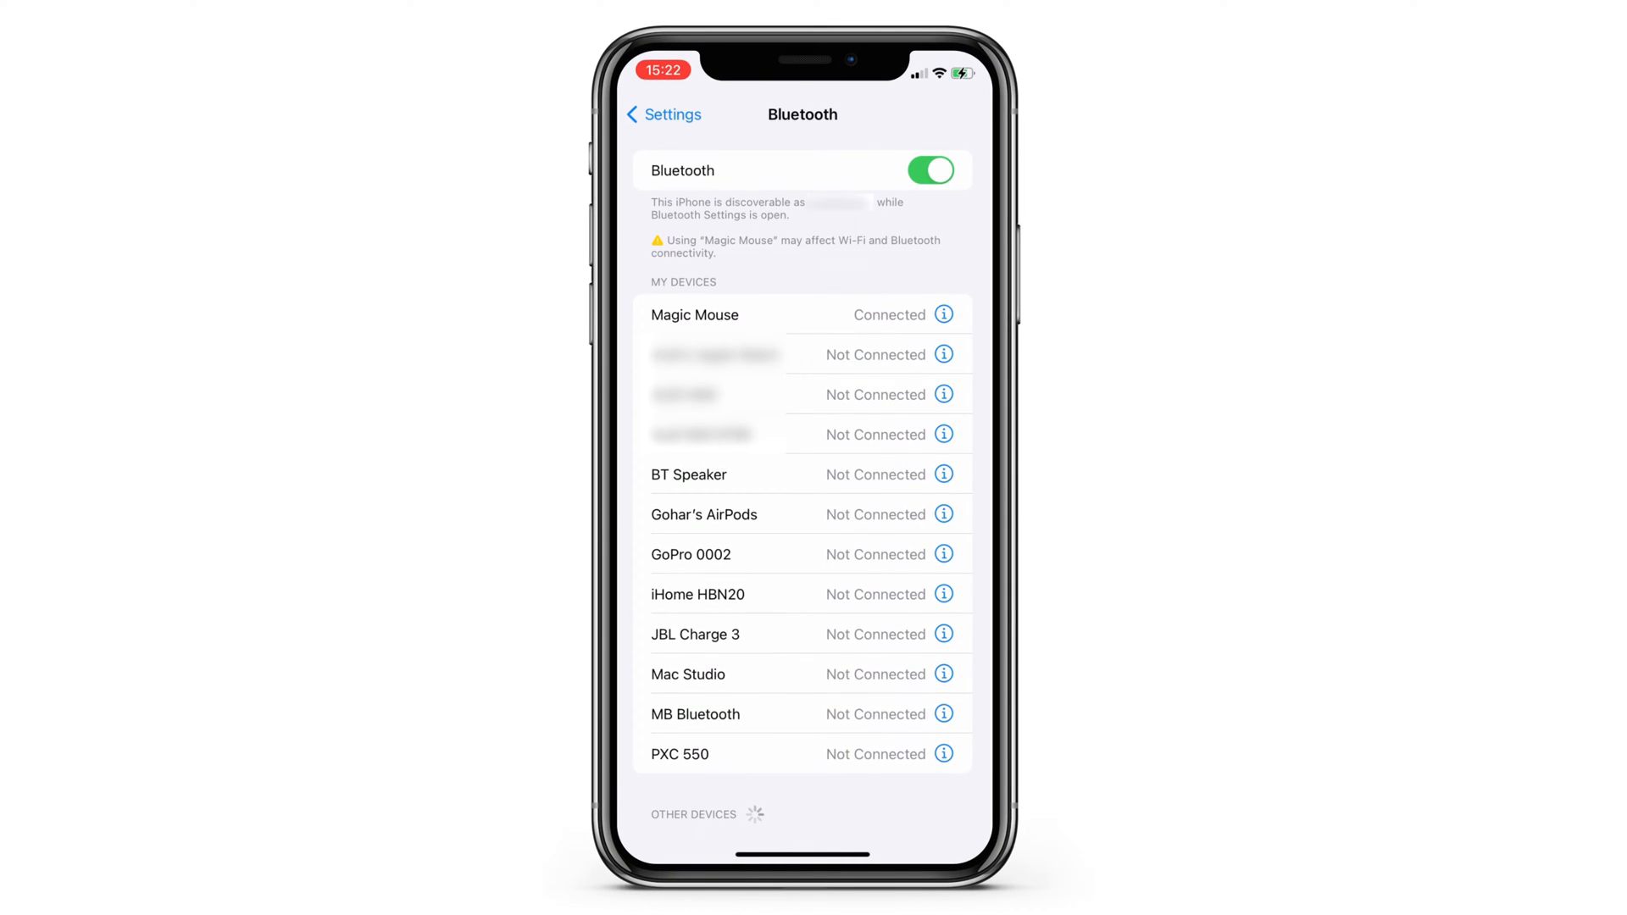
click(663, 114)
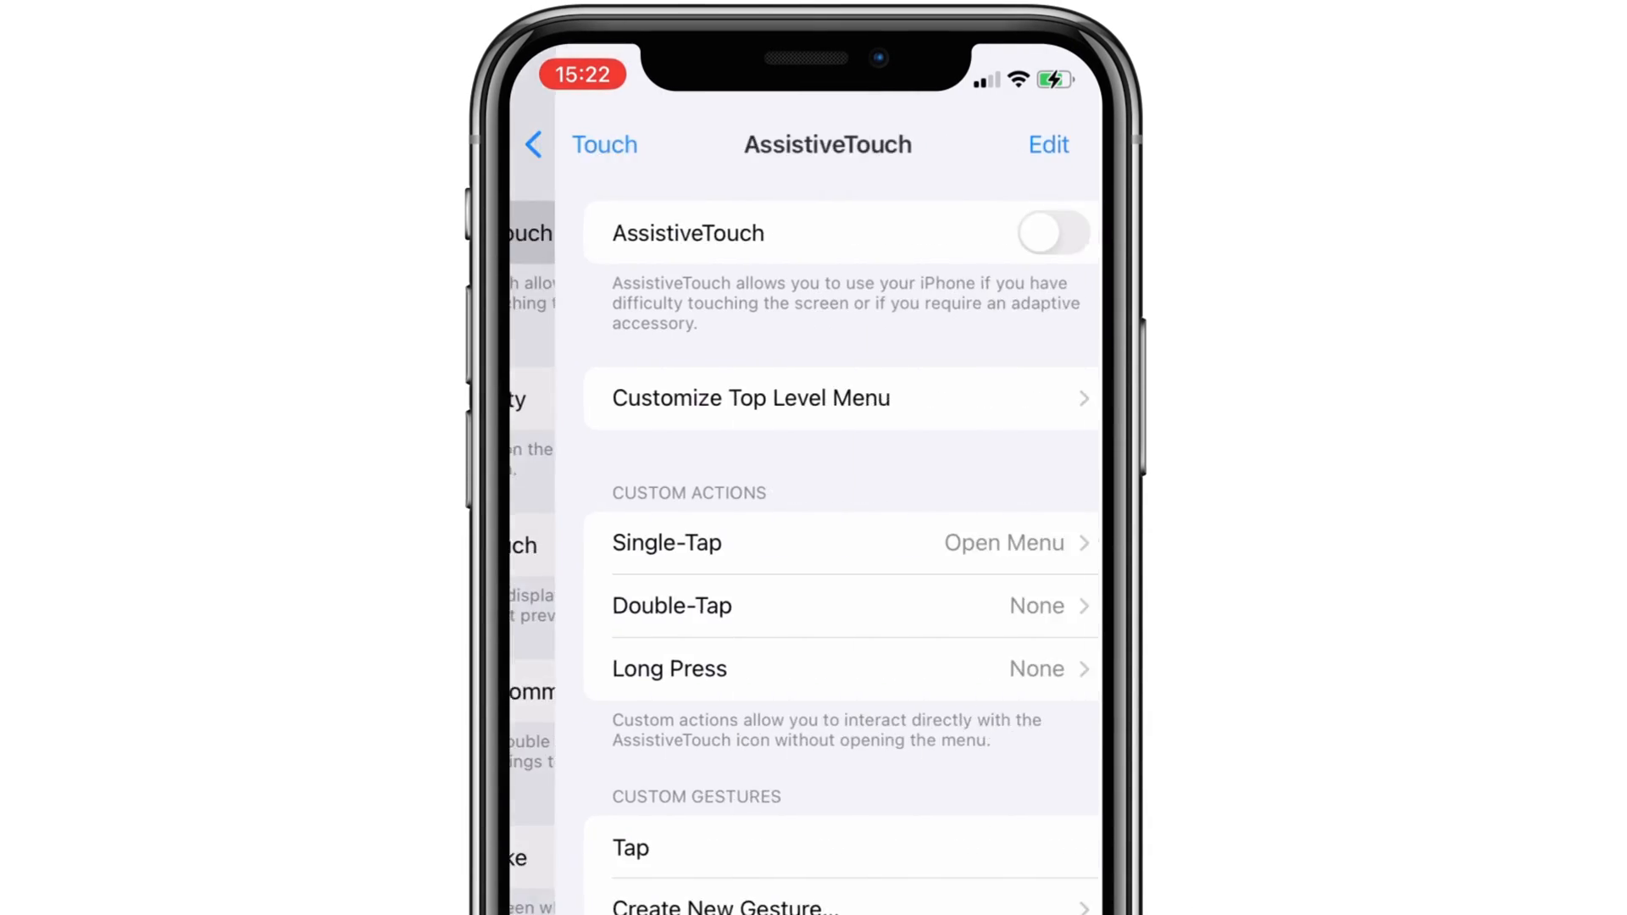
Turn on AssistiveTouch and set its idle opacity to 15%
click(1051, 233)
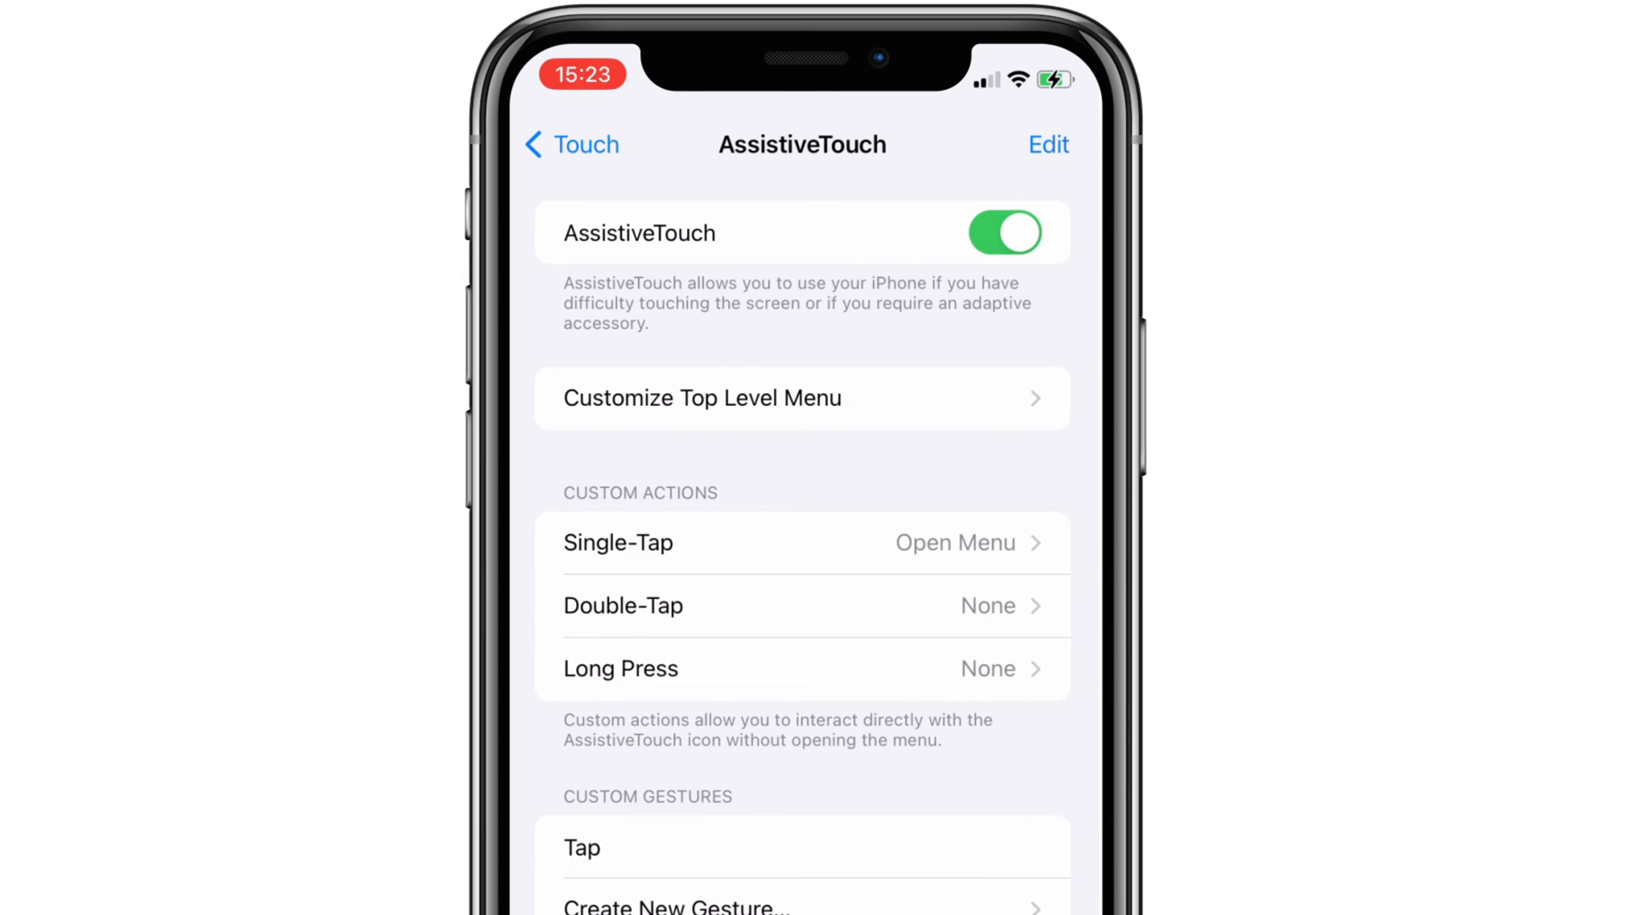
scroll(down, 3)
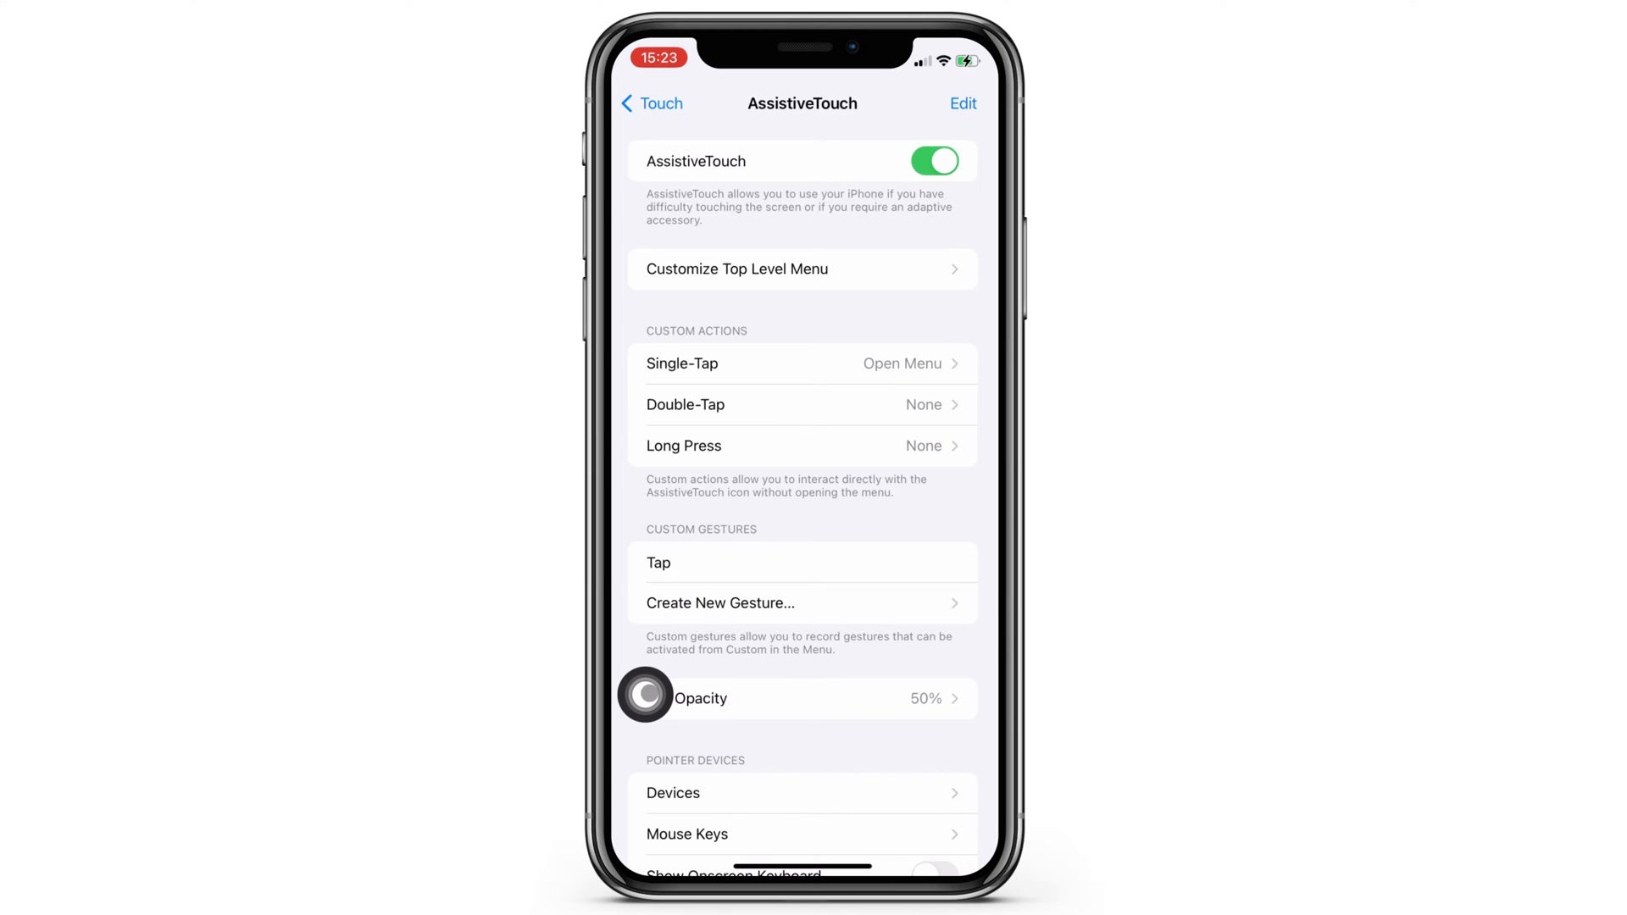
click(644, 695)
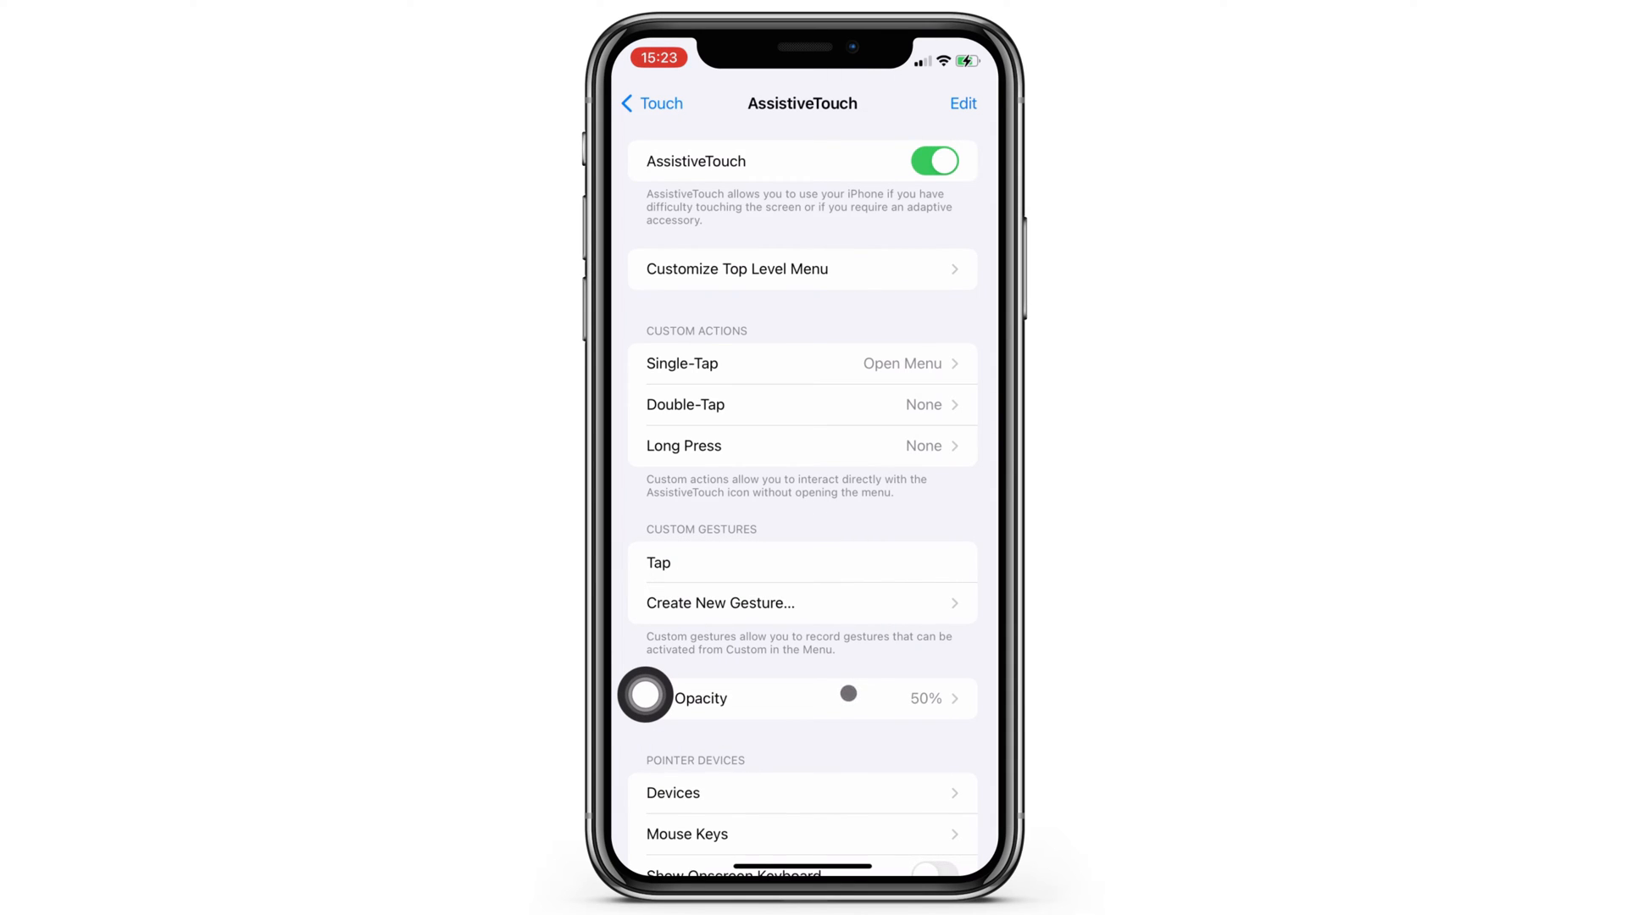
click(799, 699)
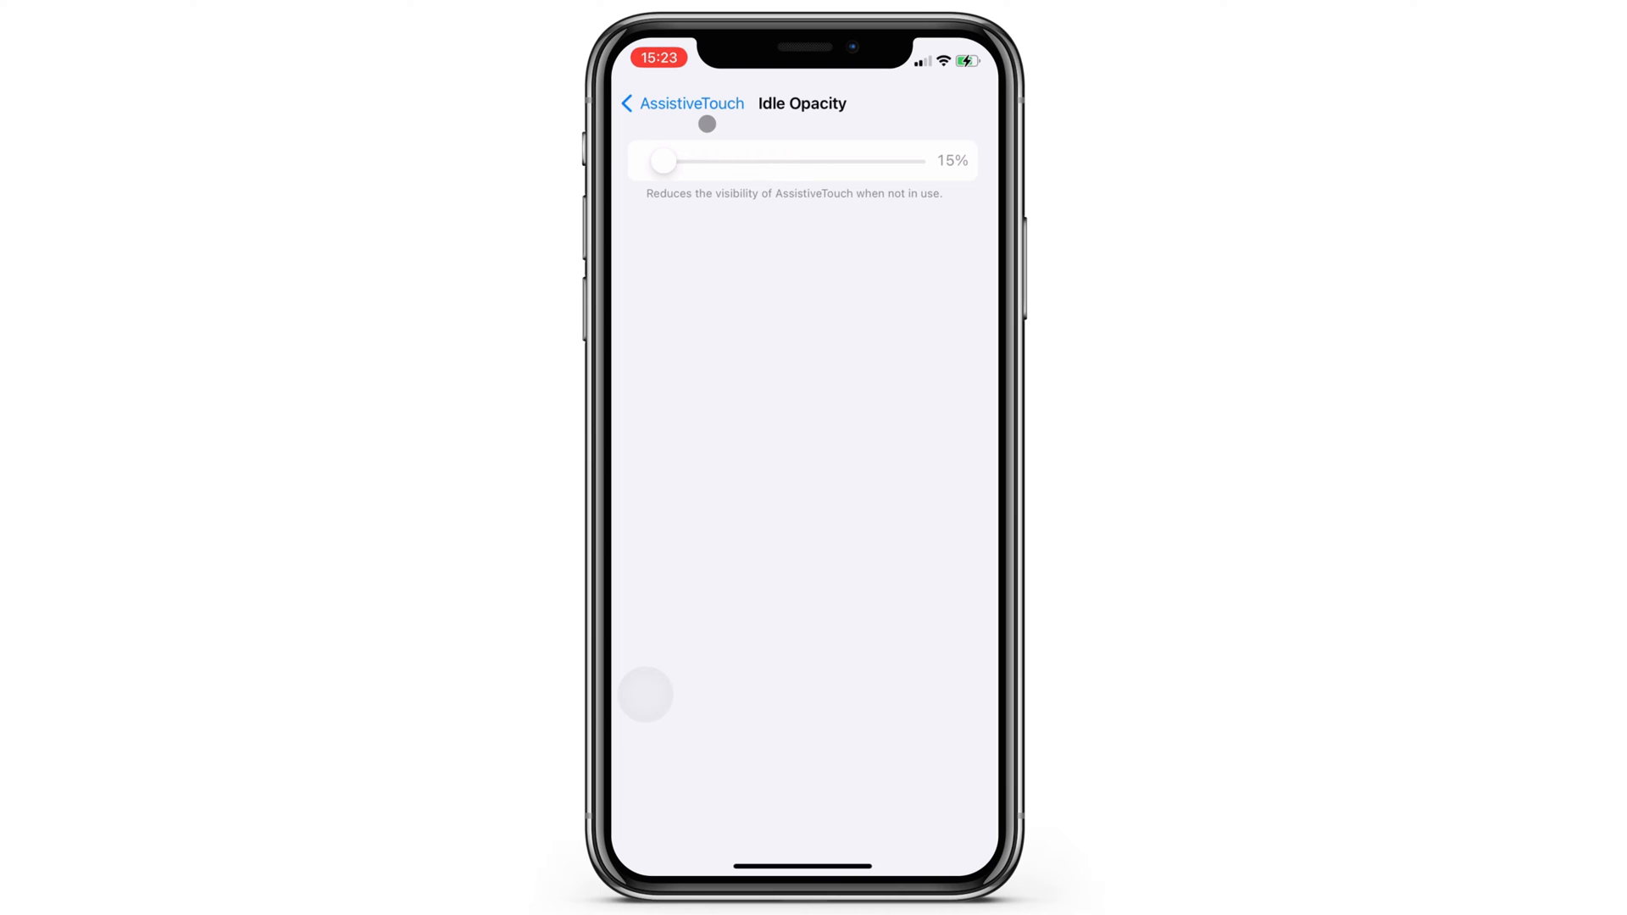
click(681, 104)
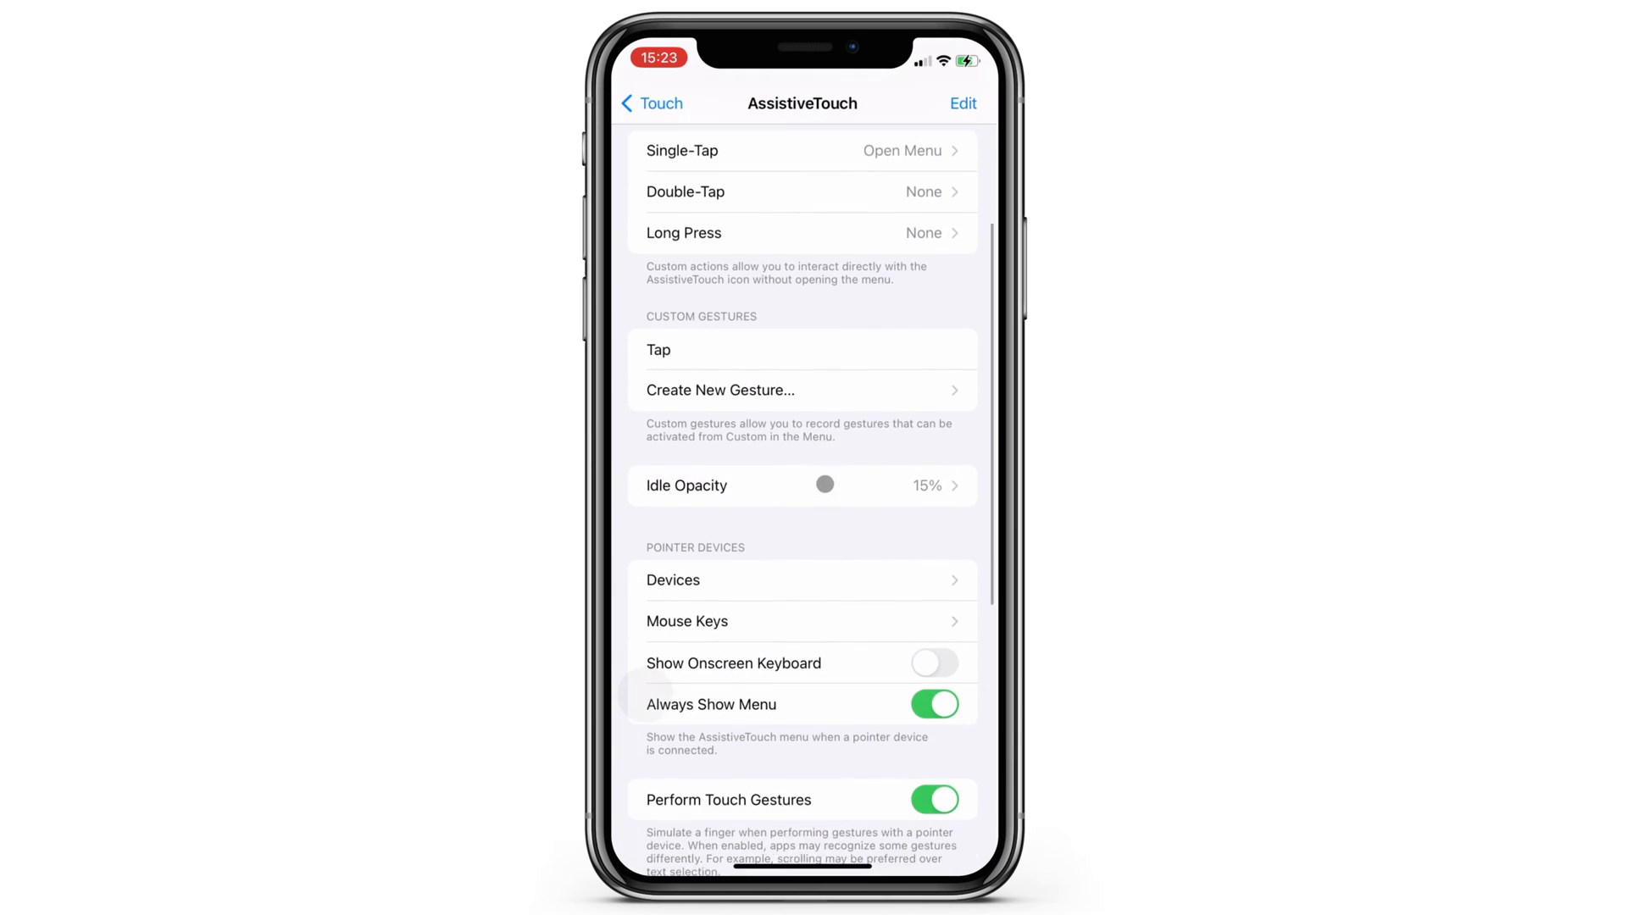
Turn off Always Show Menu and return to the Accessibility settings
scroll(up, 3)
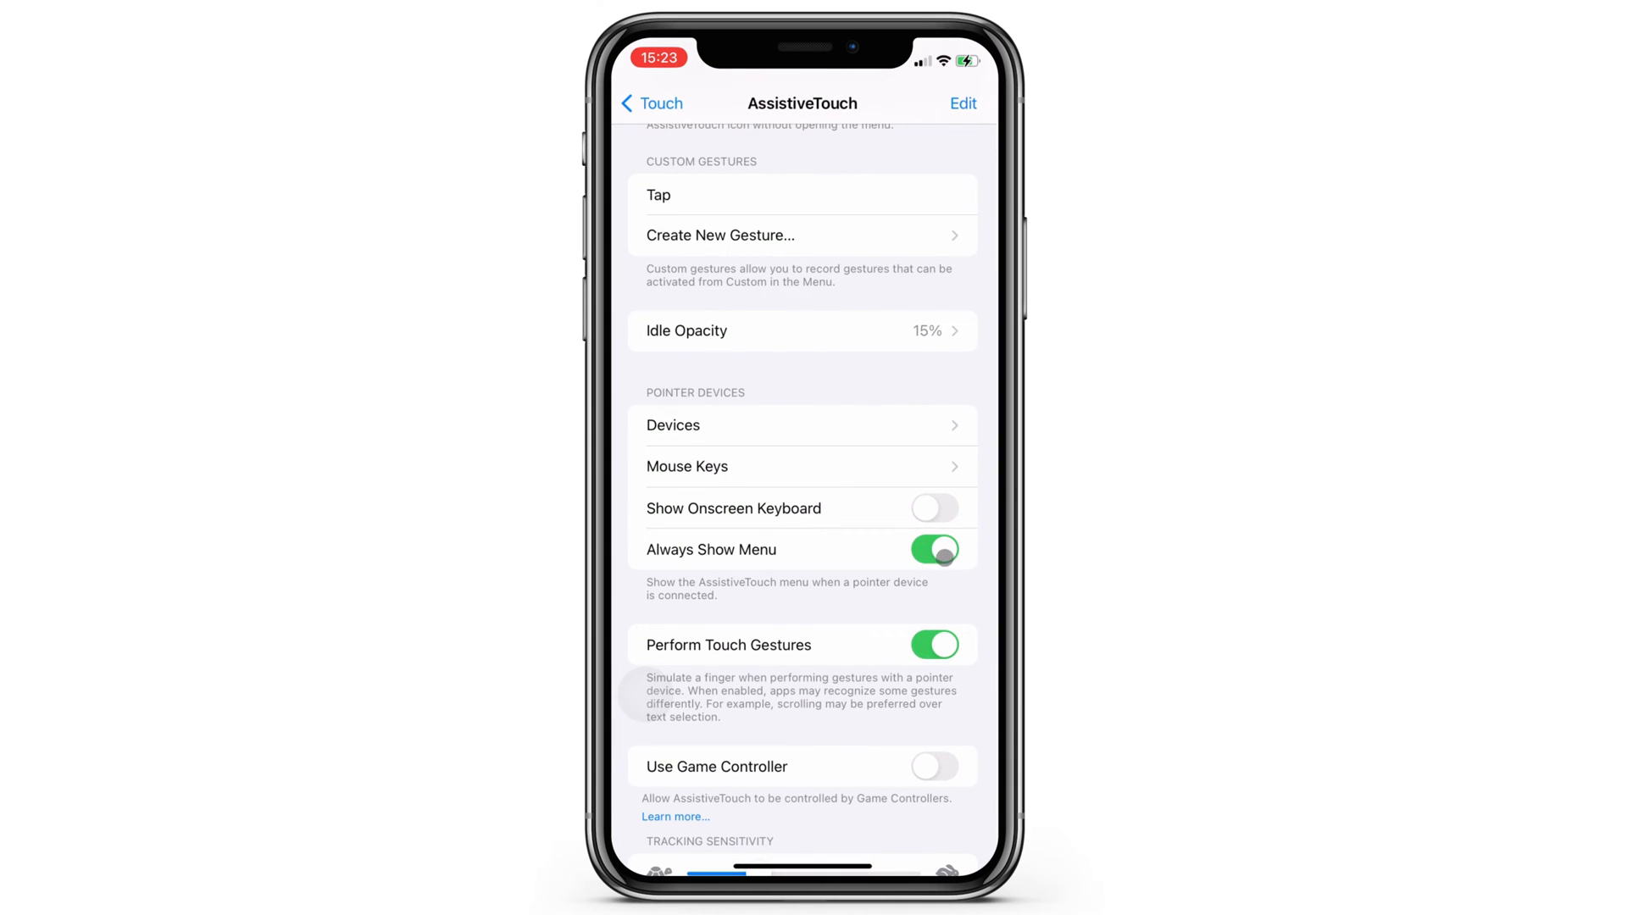
click(932, 549)
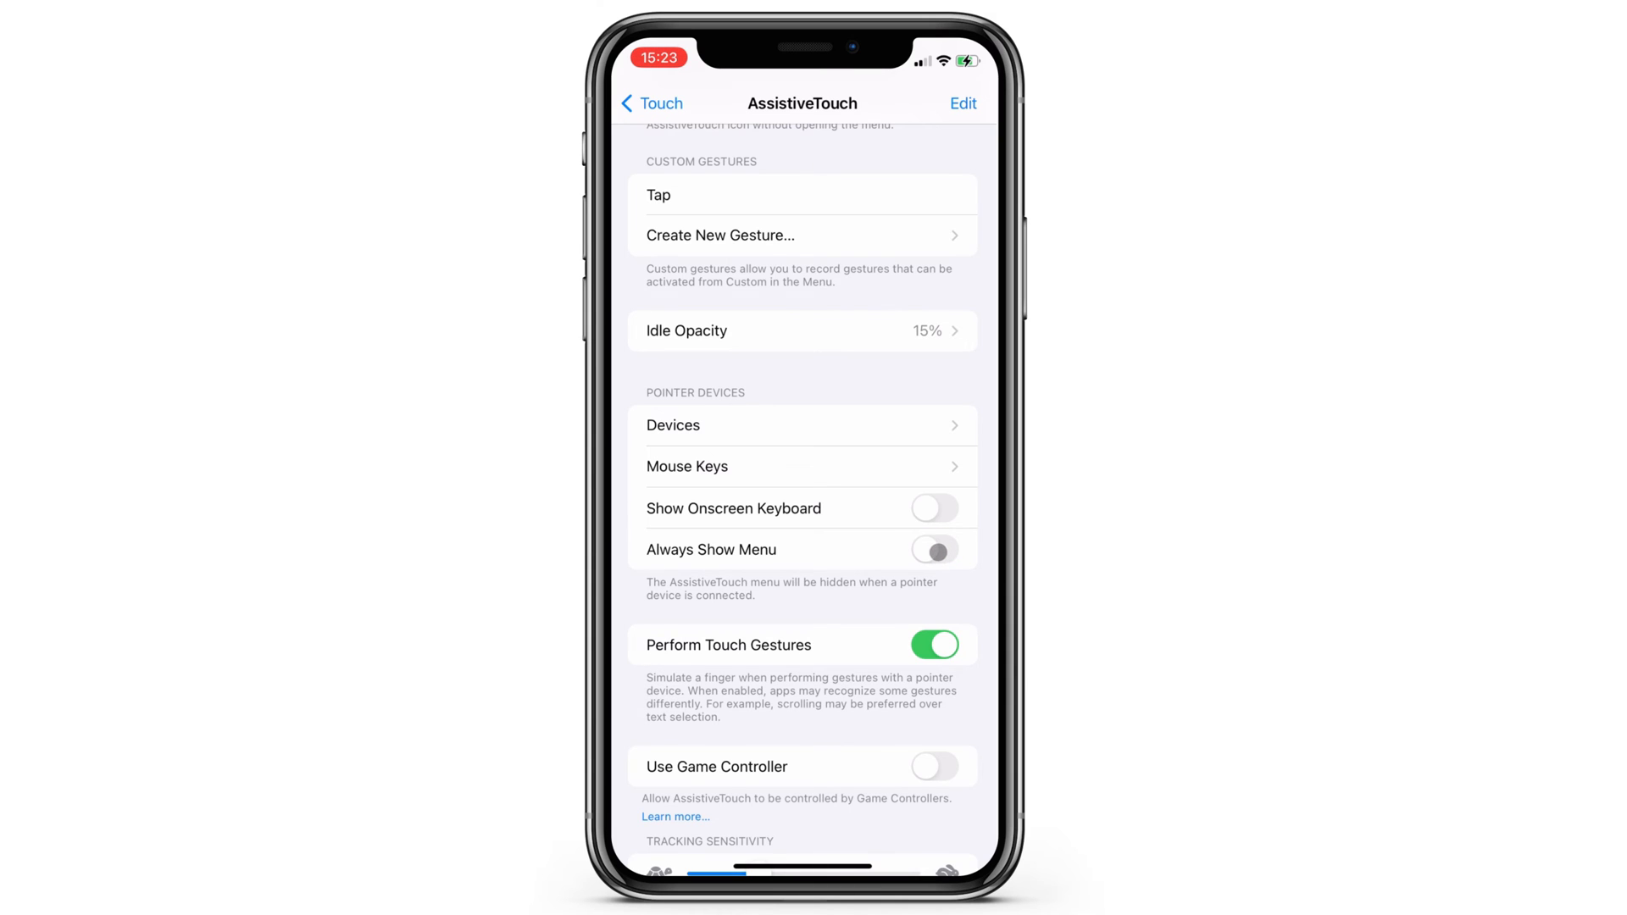
click(933, 550)
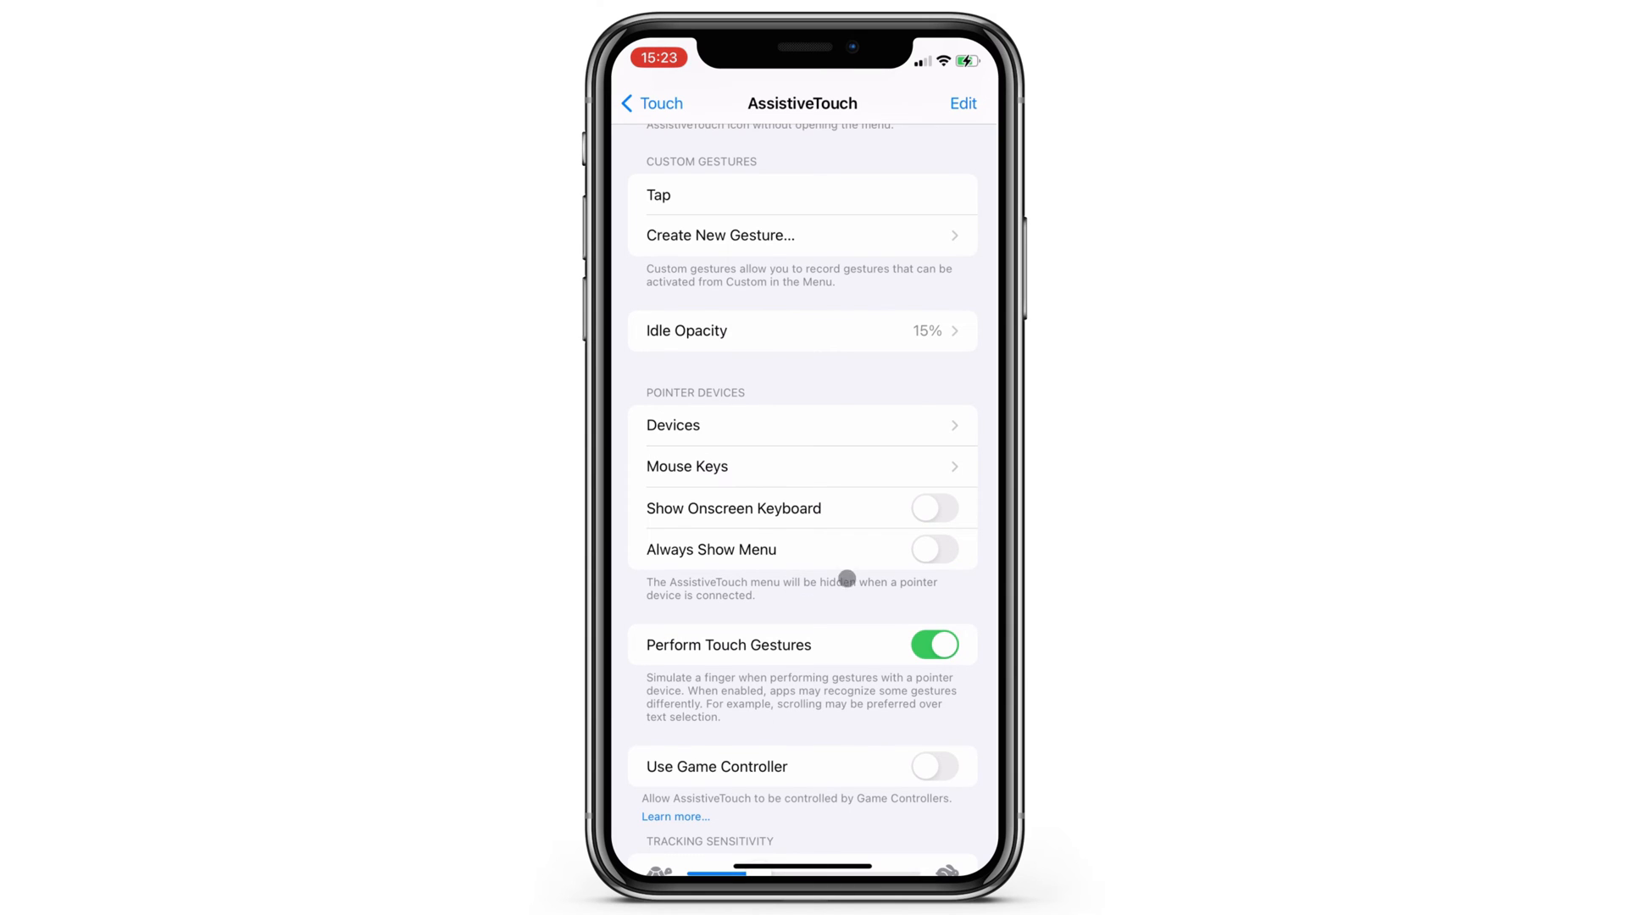
click(651, 104)
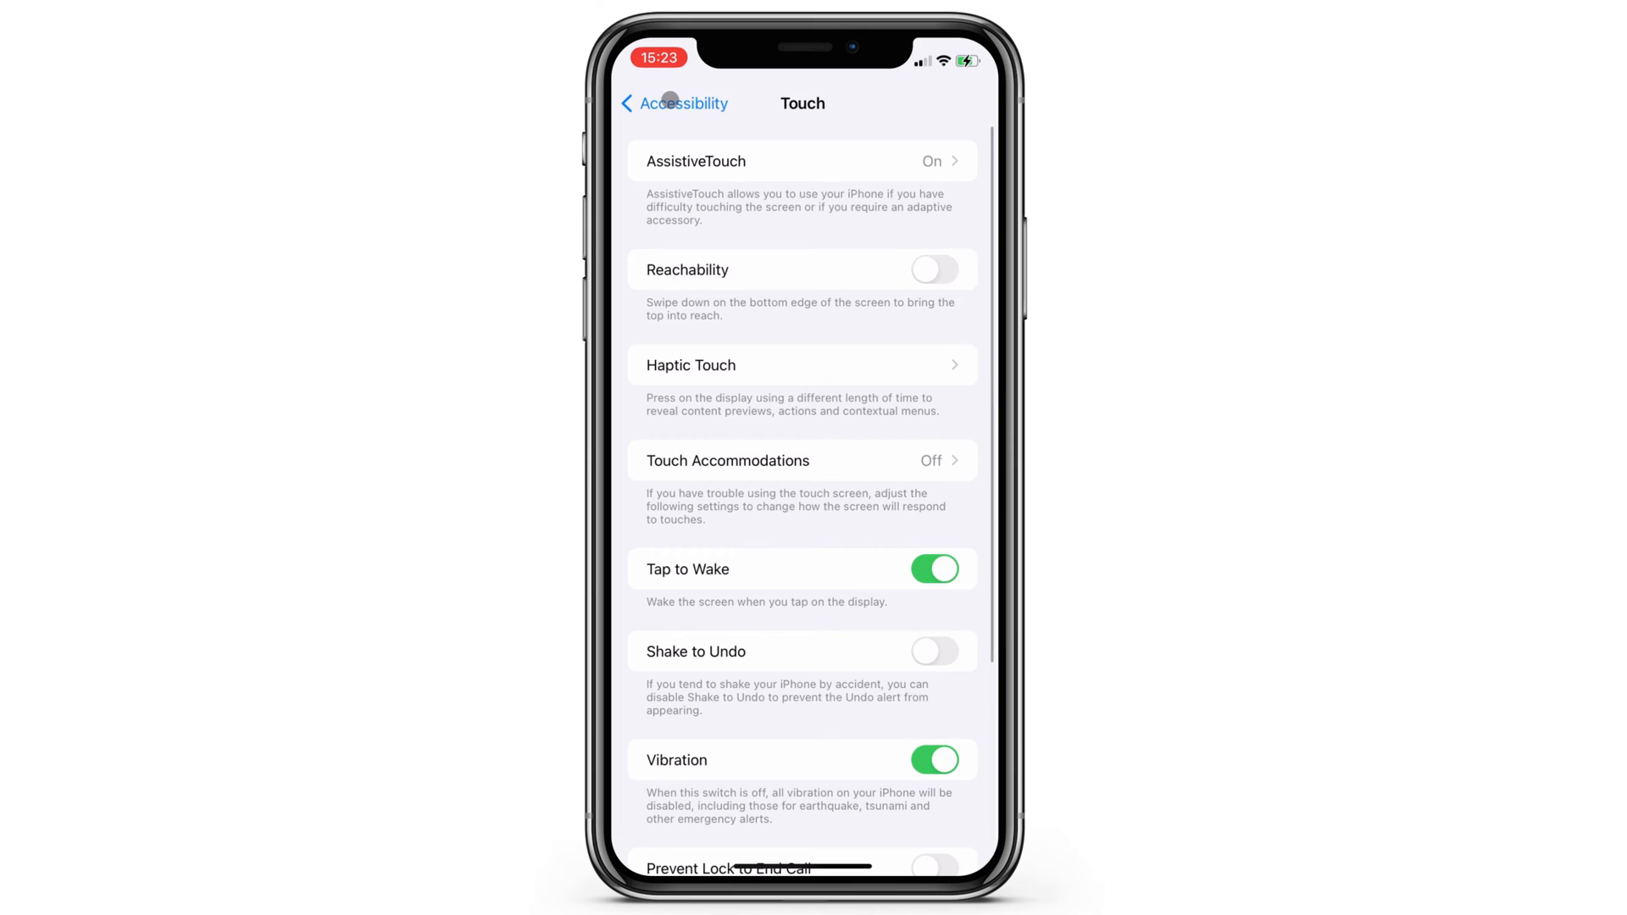
click(674, 104)
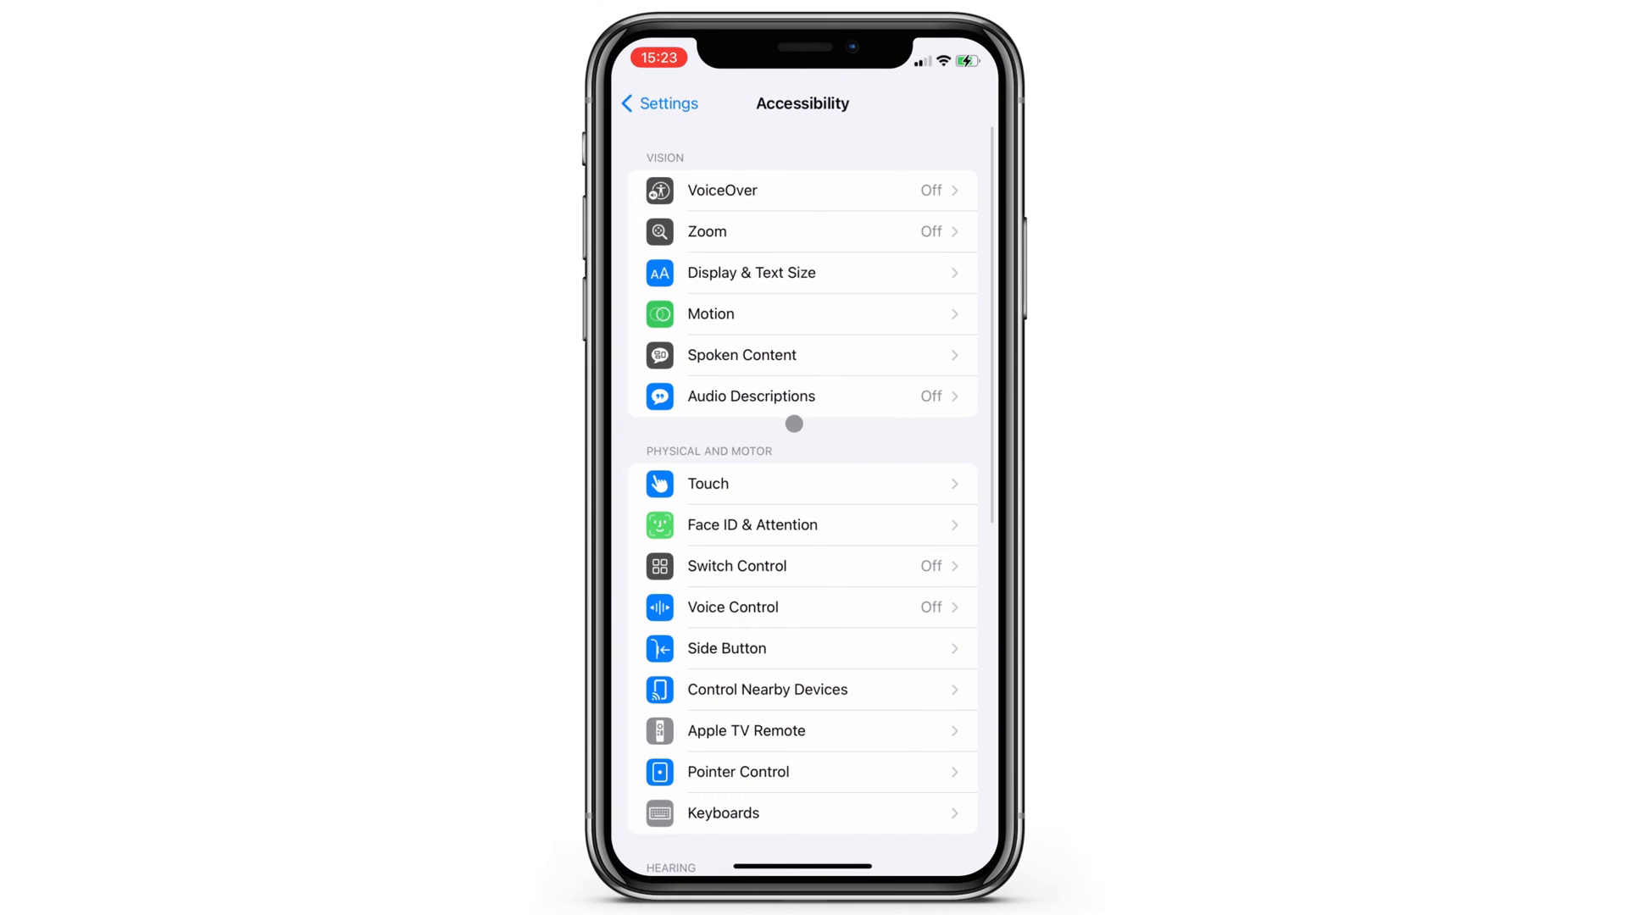